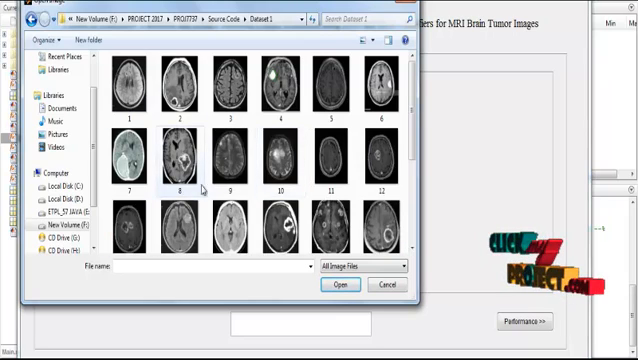
- Load a brain MRI scan from the Dataset folder as the Input Image
scroll("down", 3)
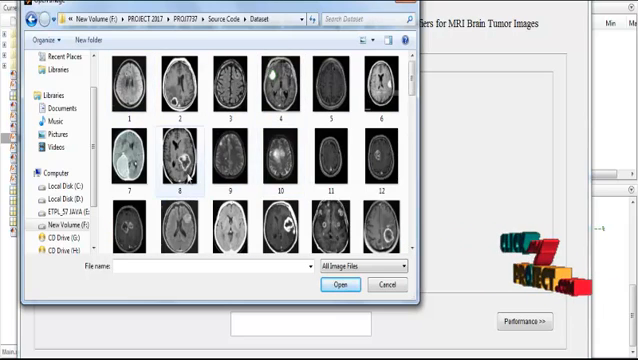
scroll("down", 3)
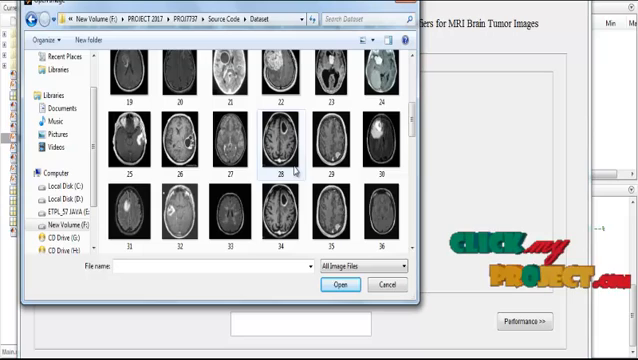
left_click(343, 286)
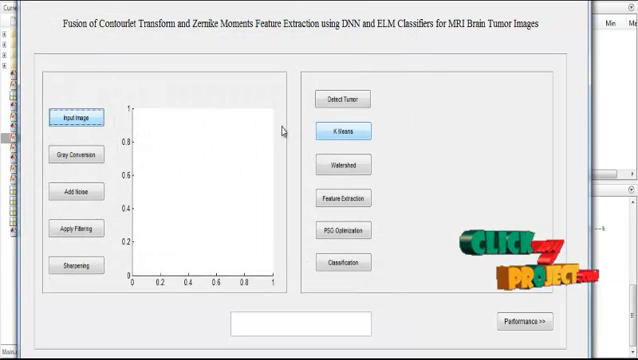
left_click(73, 118)
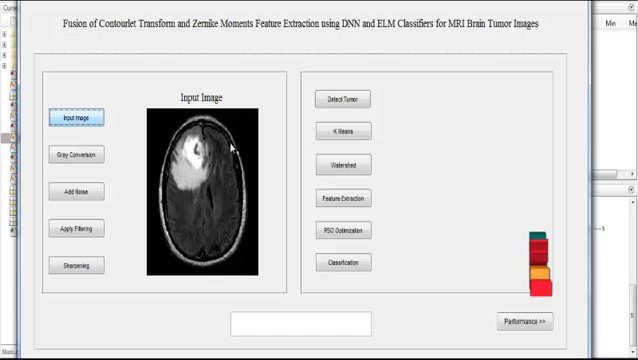
left_click(76, 155)
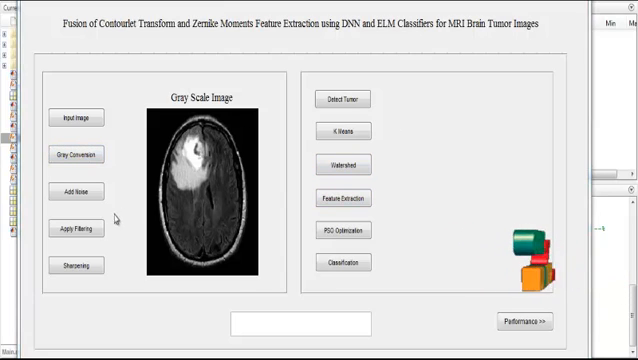
- Add noise to the grayscale brain scan to produce the Noisy Image
left_click(73, 198)
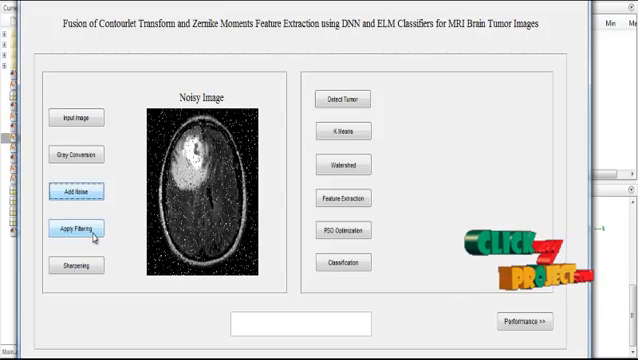
- Apply filtering to the noisy scan, then sharpen it
left_click(72, 228)
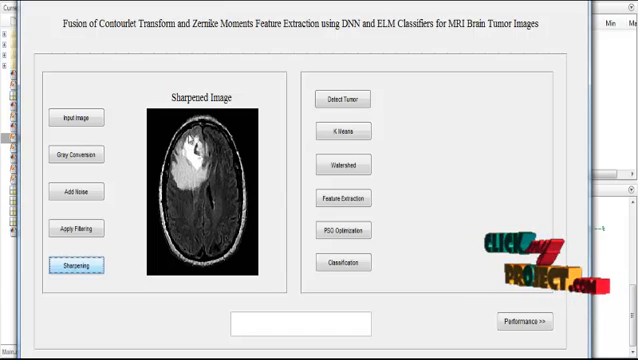
left_click(344, 99)
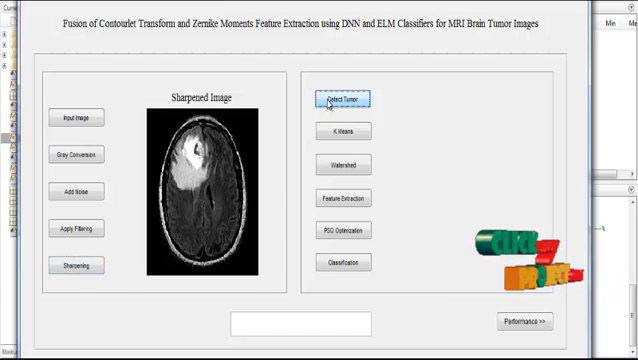
- Run Detect Tumor and K Means on the sharpened scan, producing the Dilated Image
left_click(348, 97)
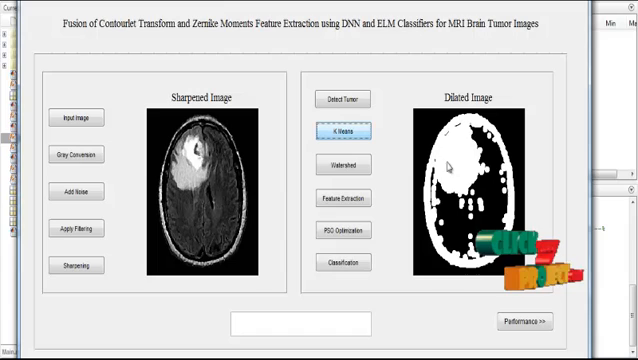
left_click(342, 164)
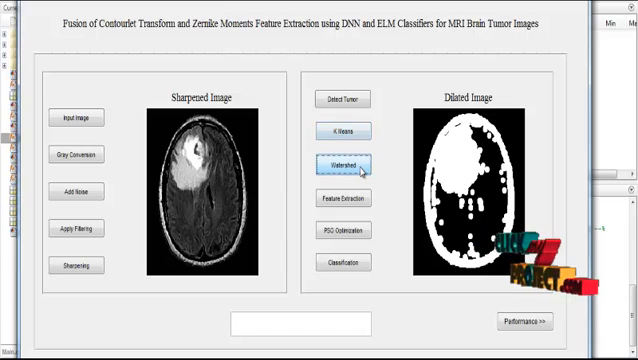
- Run watershed segmentation, then feature extraction on the segmented brain image
left_click(342, 162)
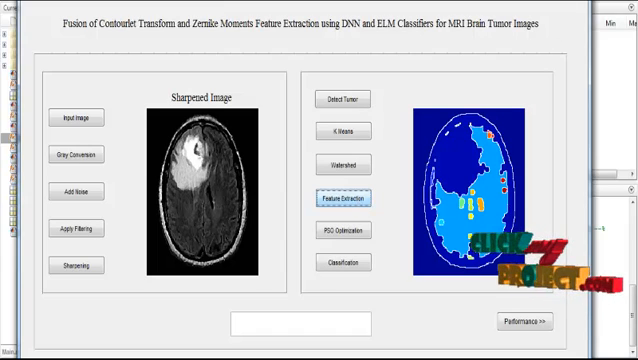
left_click(345, 165)
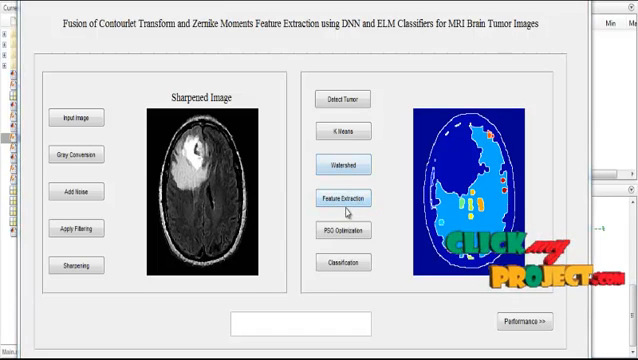
left_click(342, 202)
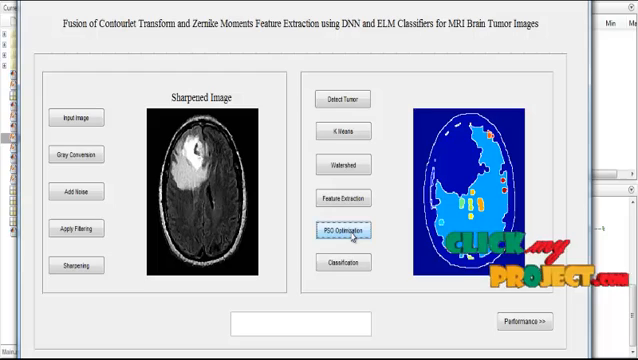
left_click(344, 232)
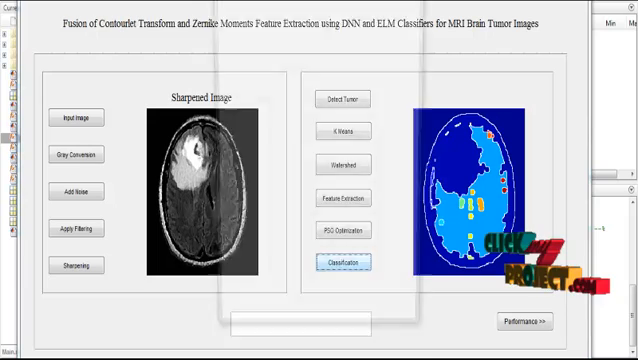
- Run Classification, labelling the scan as an abnormal image with a tumor
left_click(343, 262)
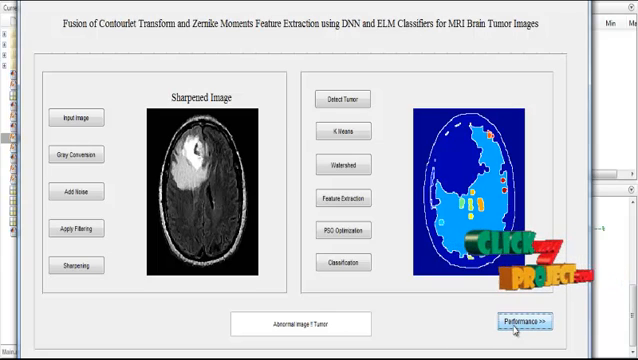
- Estimate performance: TP 1, TN 75, FP 4, FN 0, accuracy 0.95
left_click(523, 322)
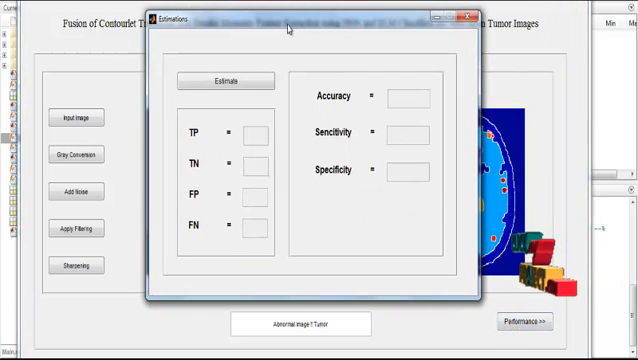
left_click(228, 80)
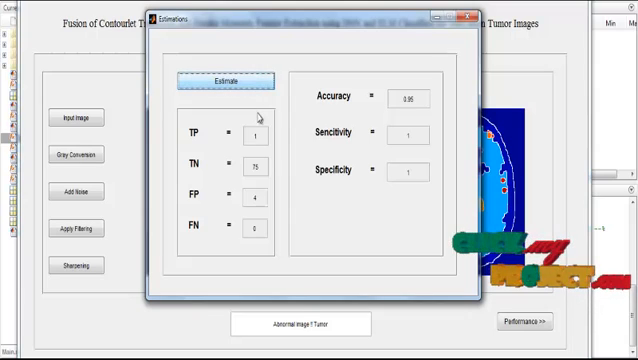